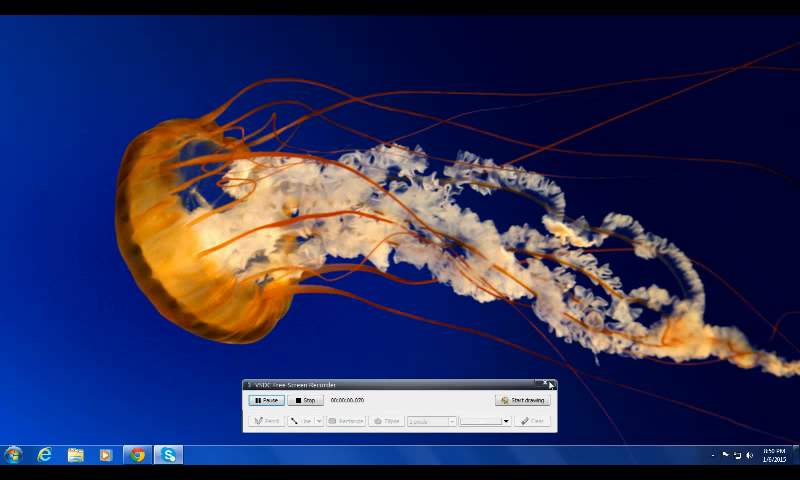
# Step: Hide the recorder toolbar and bring up the Start menu to launch Excel
pyautogui.click(550, 384)
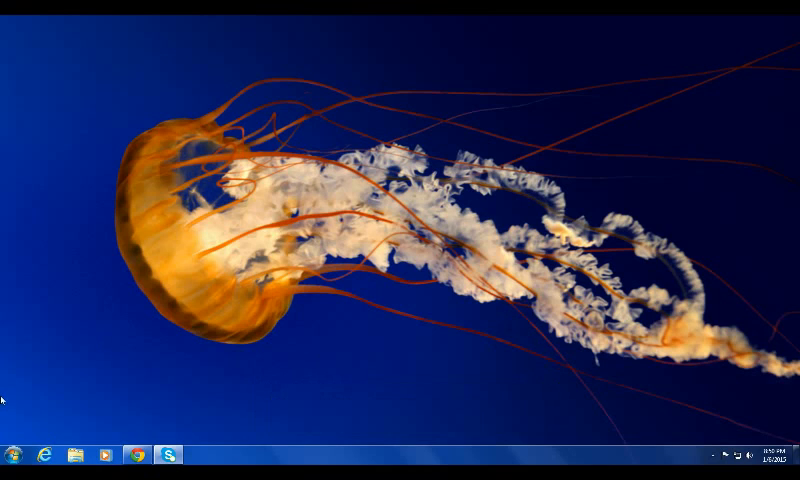
pyautogui.click(12, 452)
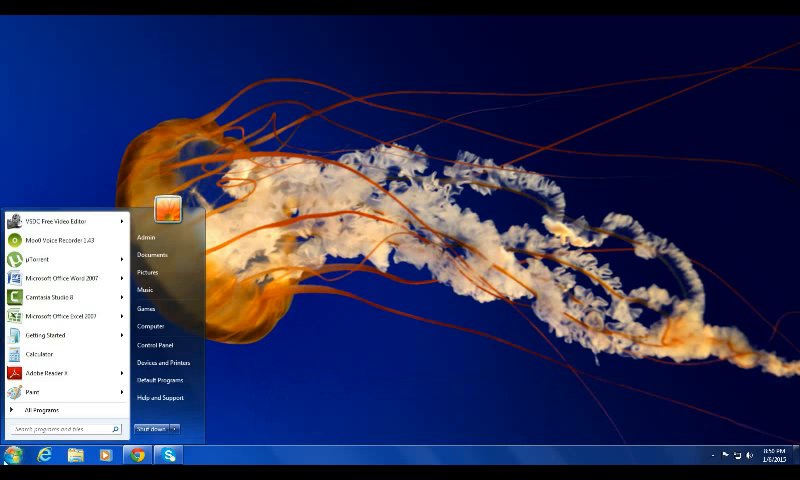
pyautogui.moveTo(60, 316)
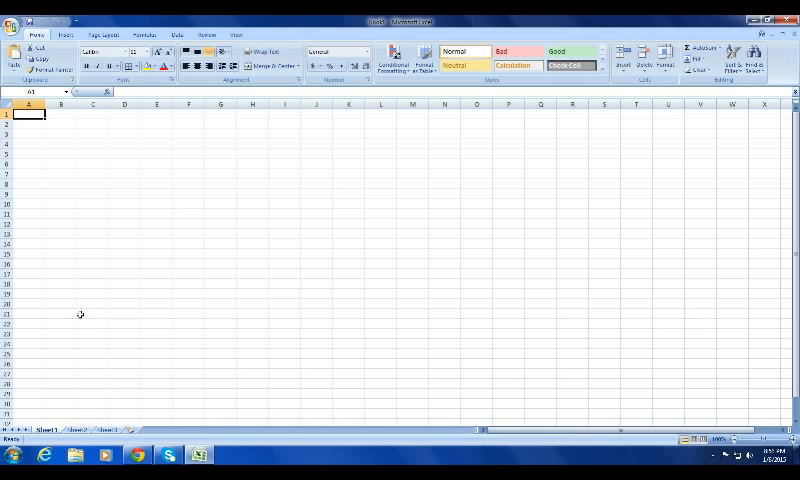
pyautogui.moveTo(442, 264)
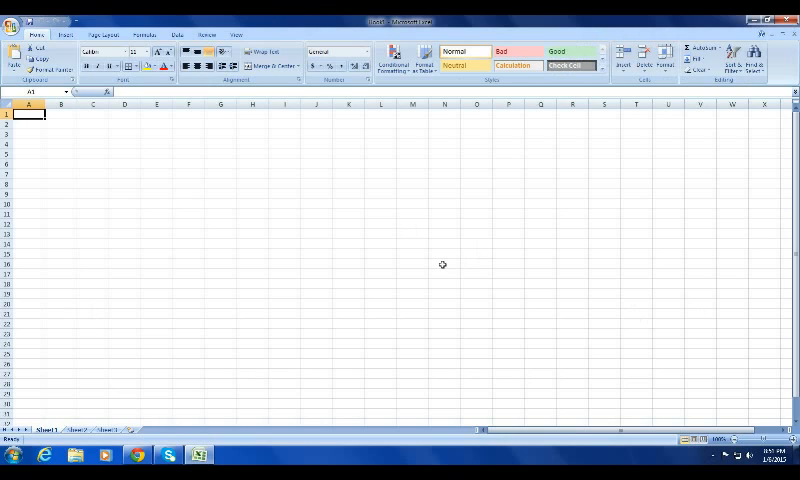
pyautogui.moveTo(428, 244)
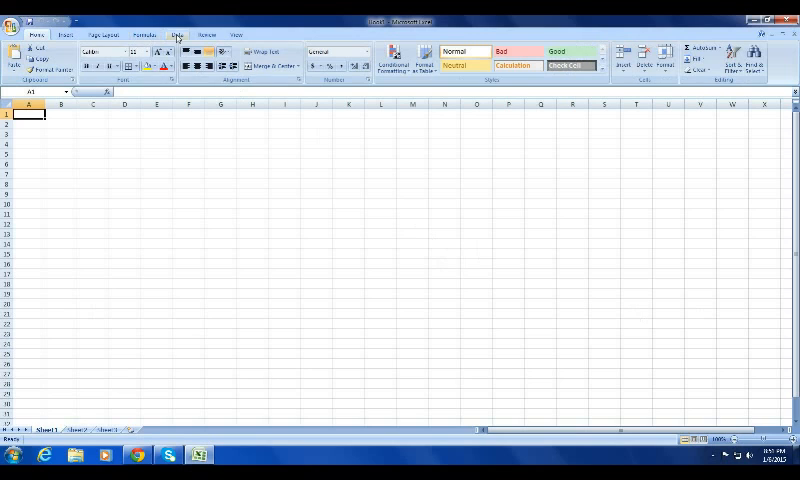
# Step: Show the Data ribbon's Get External Data commands in the blank workbook
pyautogui.click(176, 32)
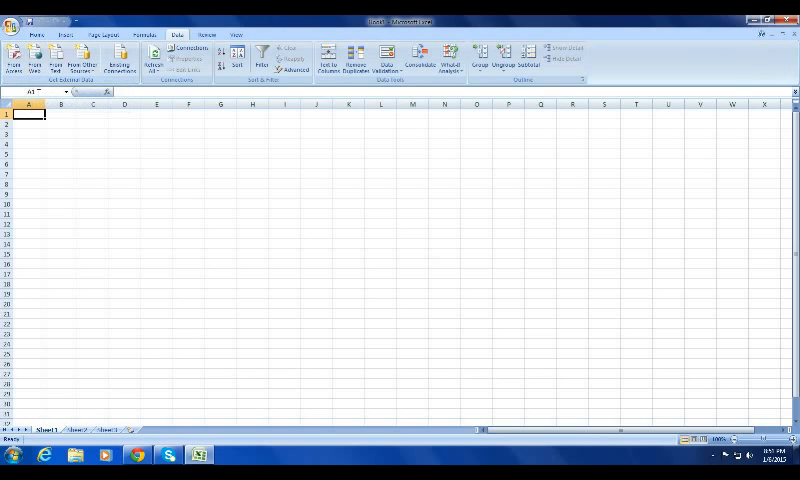
pyautogui.click(40, 62)
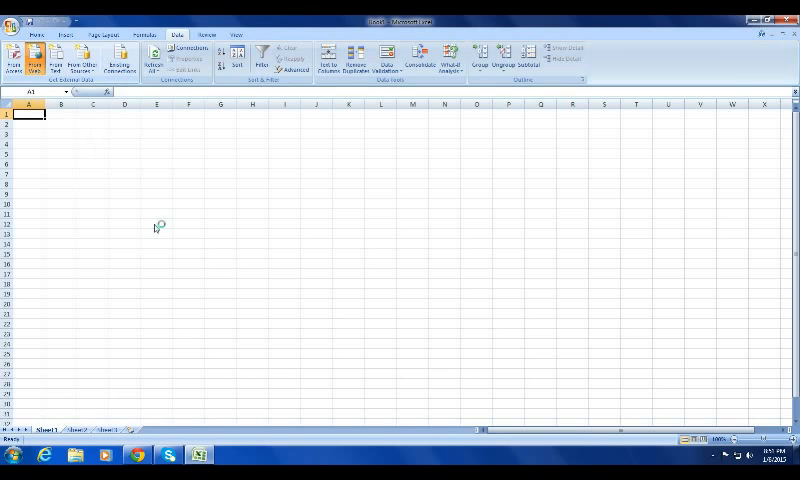
# Step: Start a New Web Query and dismiss both Script Error warnings with Yes
pyautogui.click(36, 56)
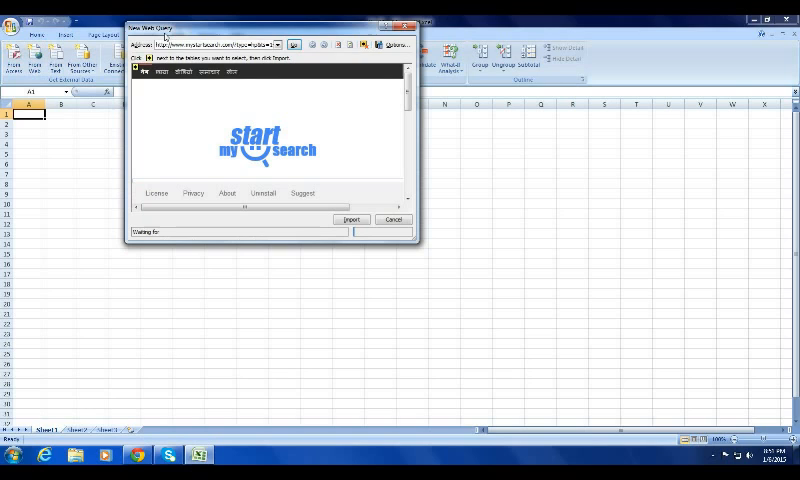
pyautogui.moveTo(184, 44)
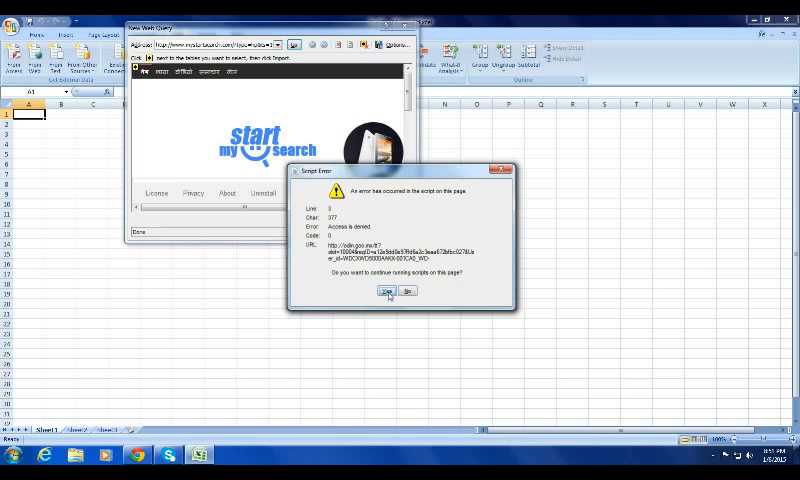
pyautogui.click(386, 292)
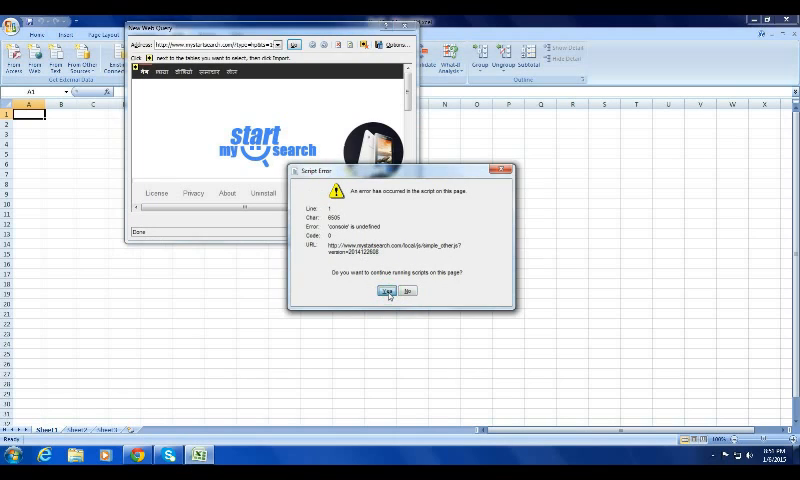
pyautogui.click(388, 292)
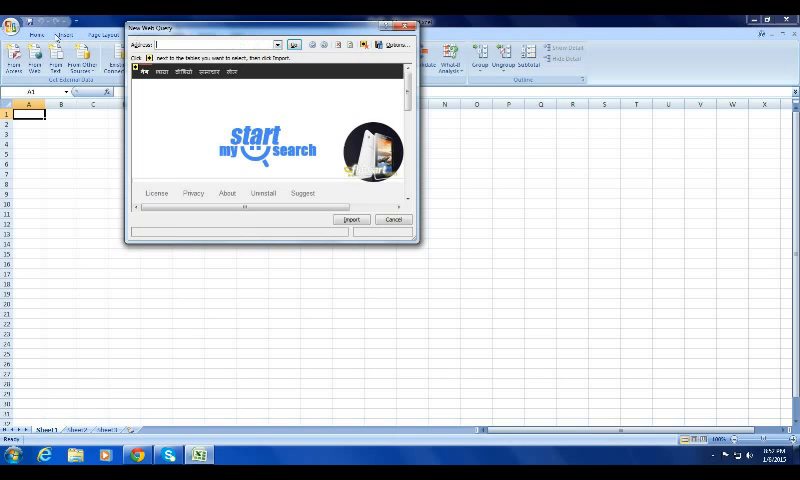
pyautogui.write('www.cricketrecords.com')
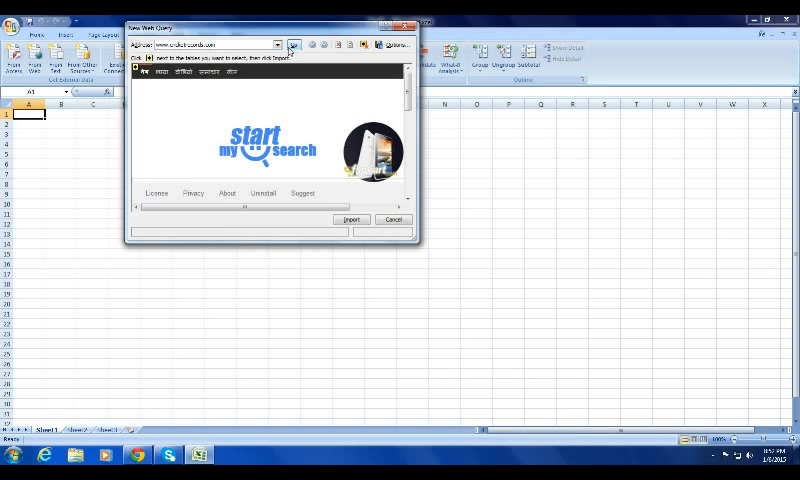
pyautogui.click(294, 44)
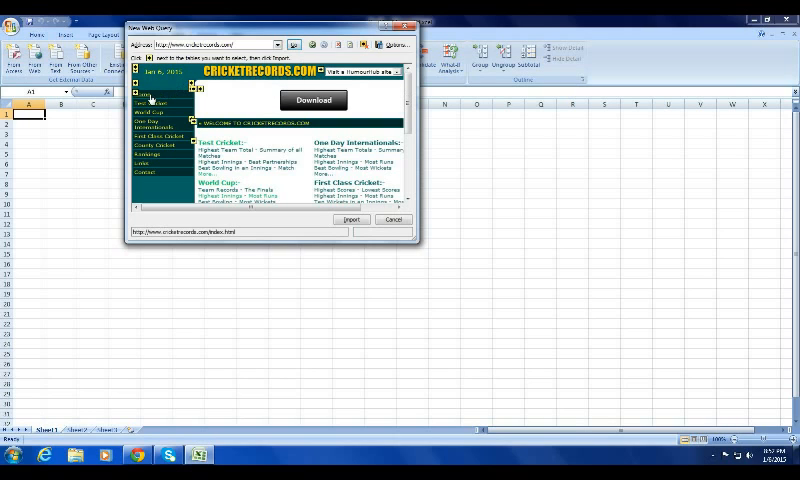
pyautogui.click(162, 116)
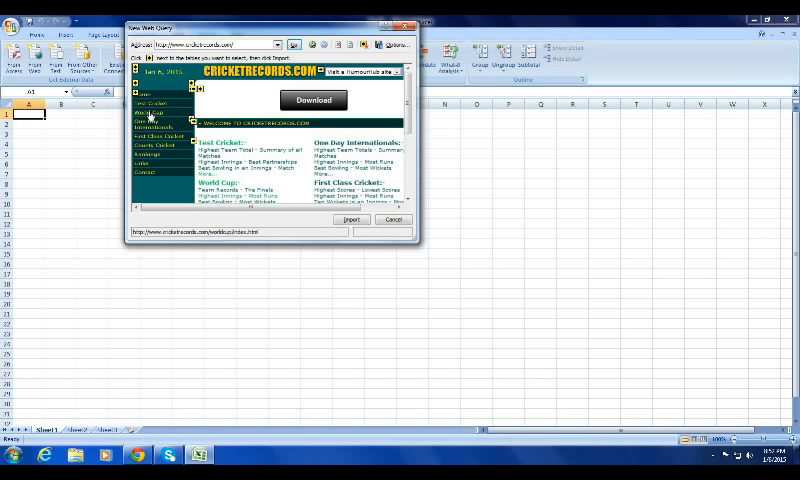
# Step: Go to the World Cup records page and scroll to its Batting Records links
pyautogui.click(148, 112)
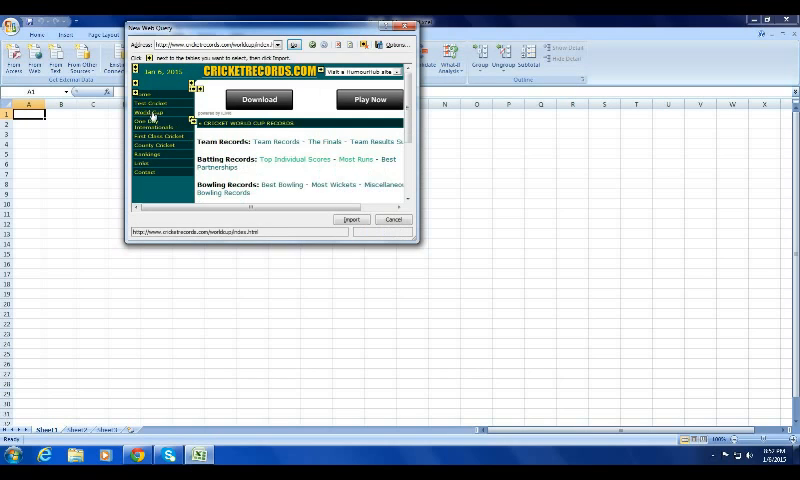
pyautogui.click(152, 128)
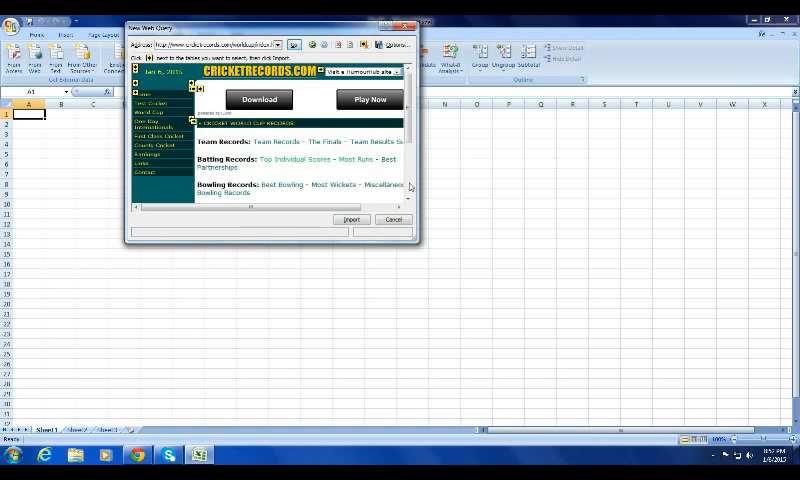
pyautogui.scroll(-3)
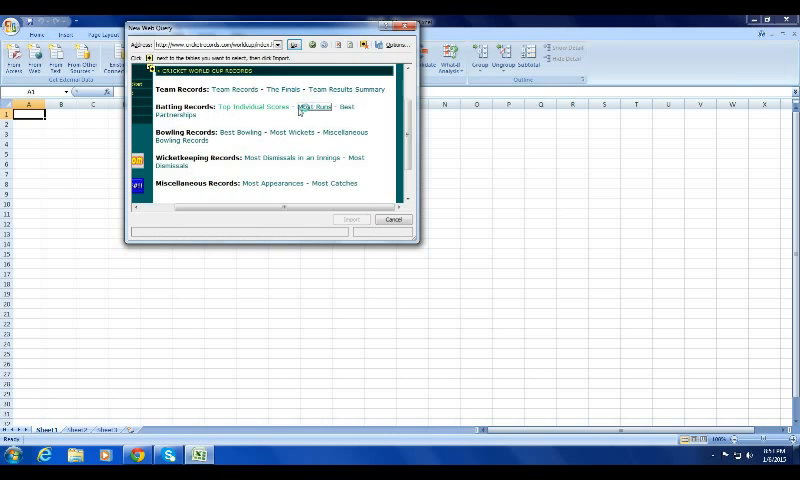
# Step: Bring up the World Cup Most Runs Scored table in the query window
pyautogui.click(318, 108)
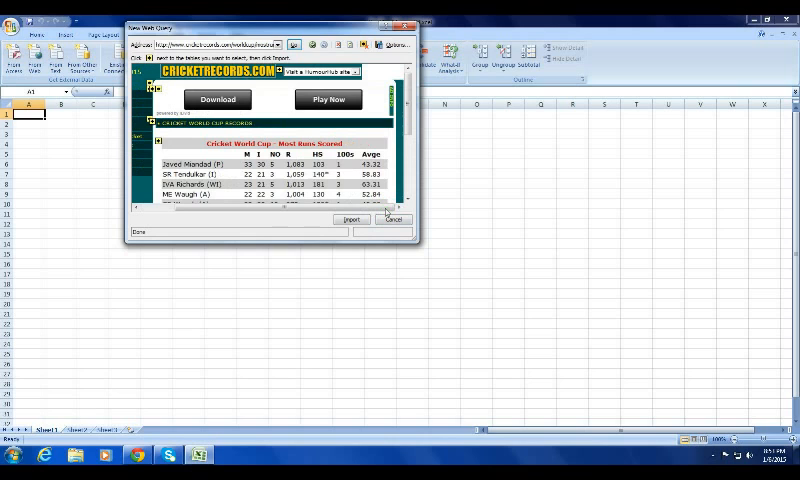
pyautogui.scroll(-3)
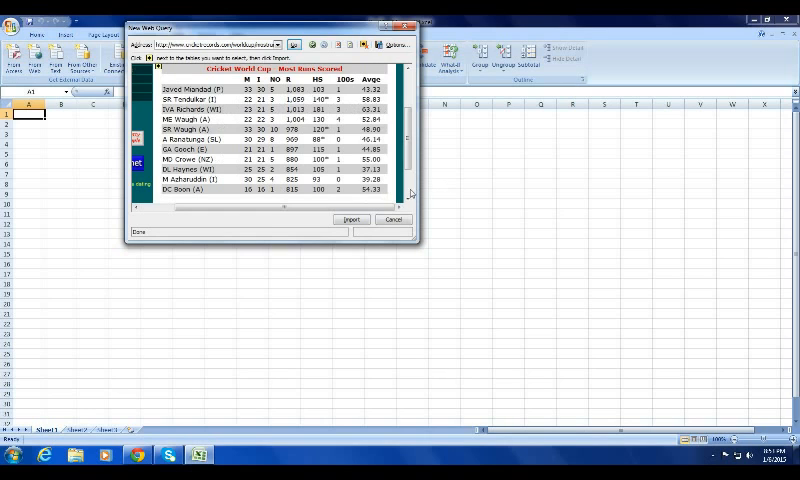
pyautogui.scroll(-3)
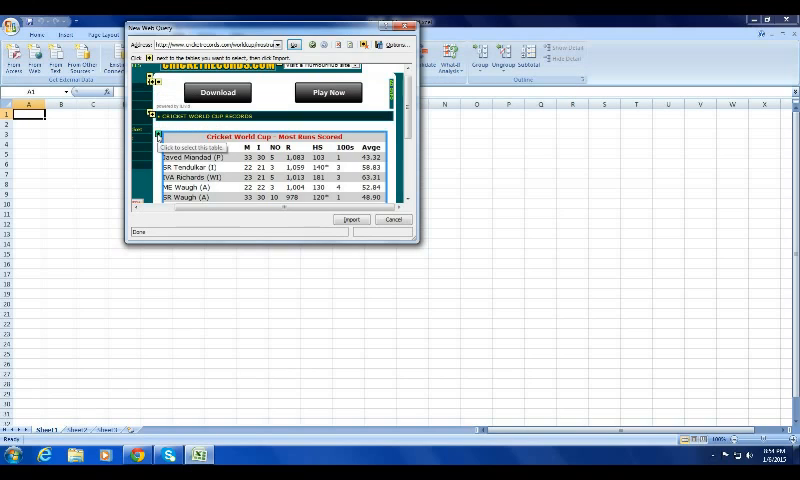
# Step: Mark the Most Runs Scored table for import and start importing it
pyautogui.click(158, 136)
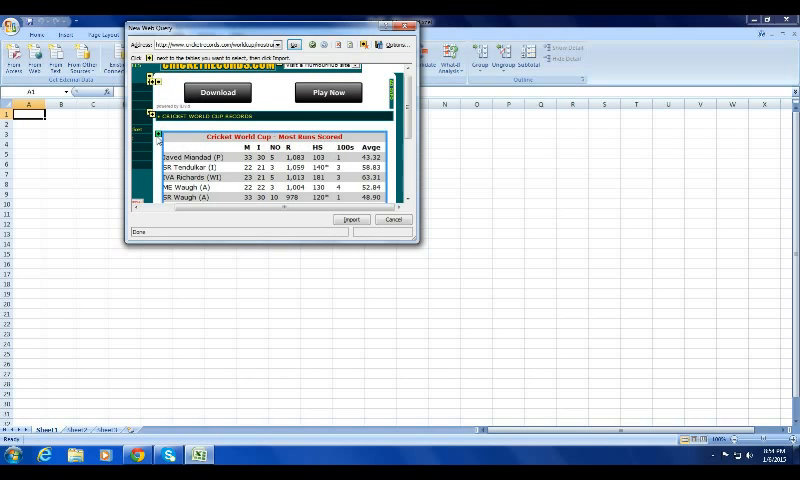
pyautogui.moveTo(160, 136)
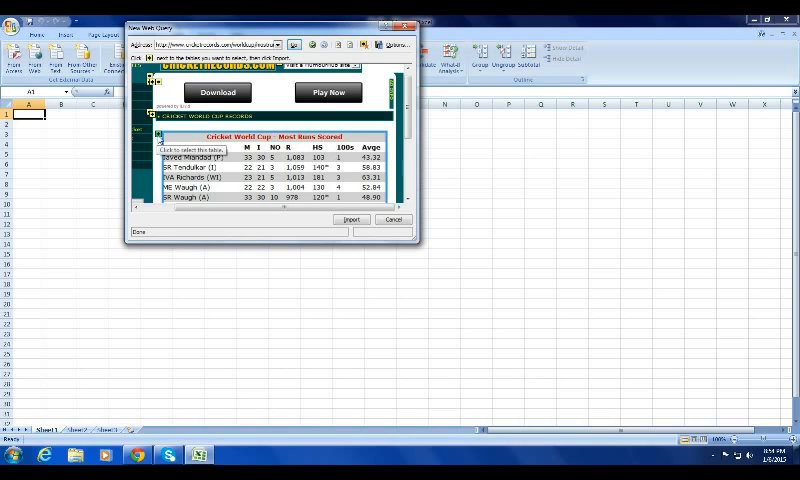
pyautogui.click(158, 136)
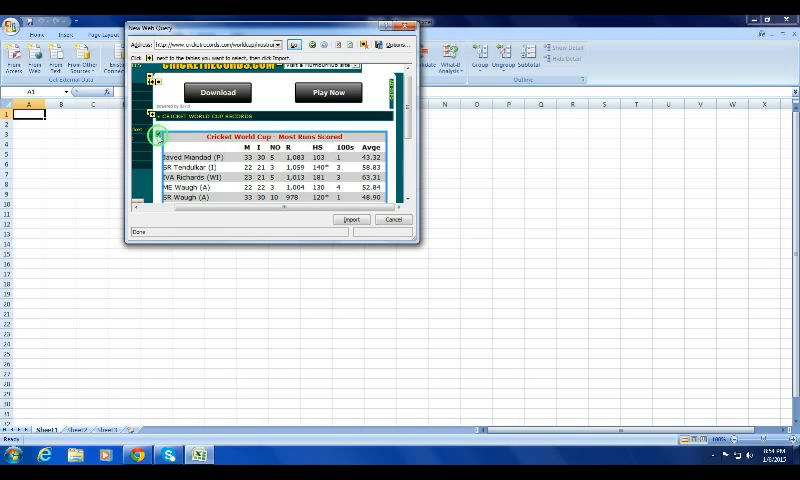
pyautogui.click(158, 136)
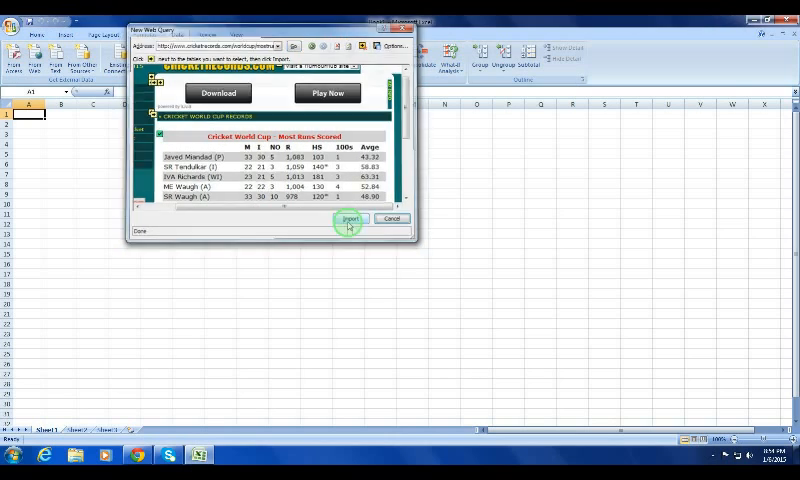
pyautogui.click(348, 220)
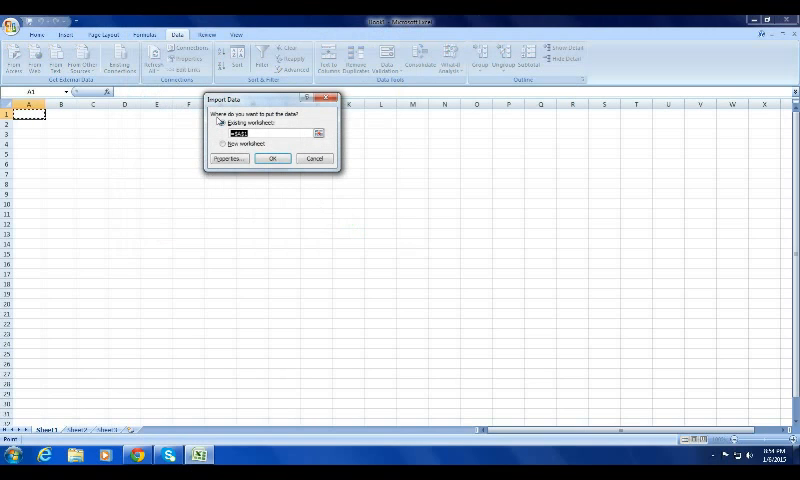
# Step: Place the imported data on the existing worksheet starting at cell A1
pyautogui.click(224, 122)
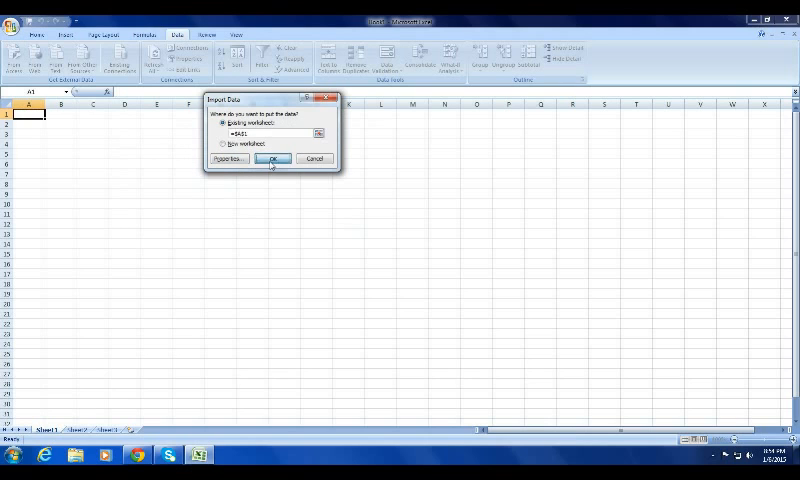
pyautogui.click(272, 158)
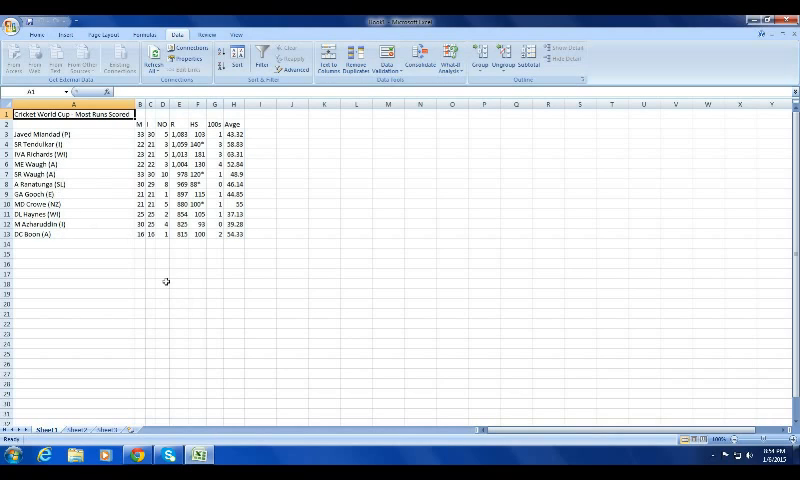
# Step: Bring up Data Range Properties from a cell inside the imported table
pyautogui.click(150, 272)
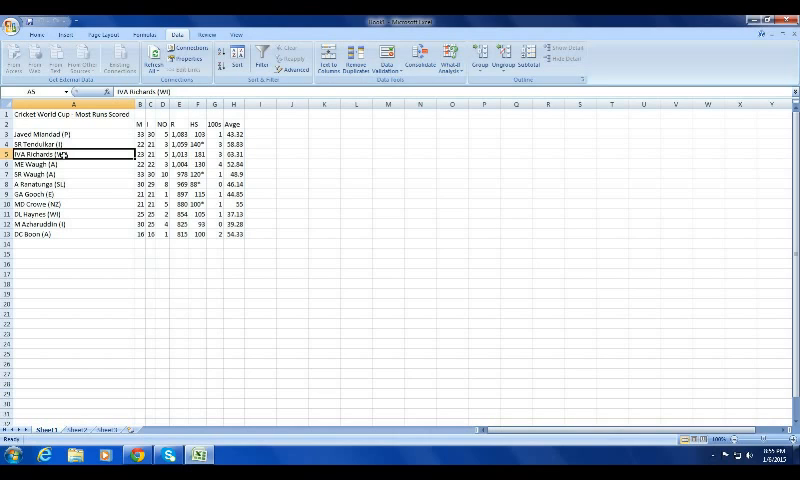
pyautogui.rightClick(70, 154)
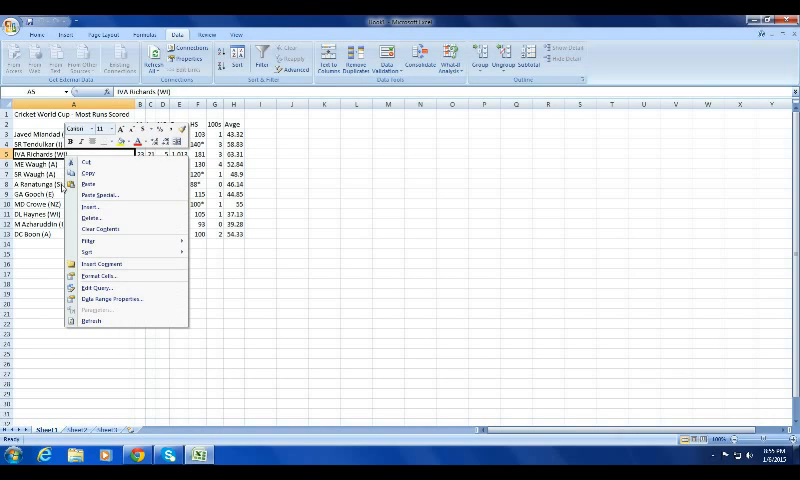
pyautogui.moveTo(96, 288)
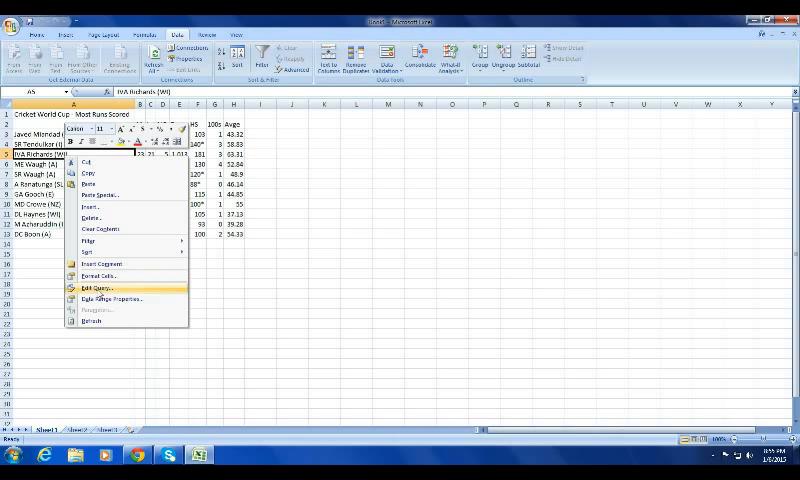
pyautogui.moveTo(112, 298)
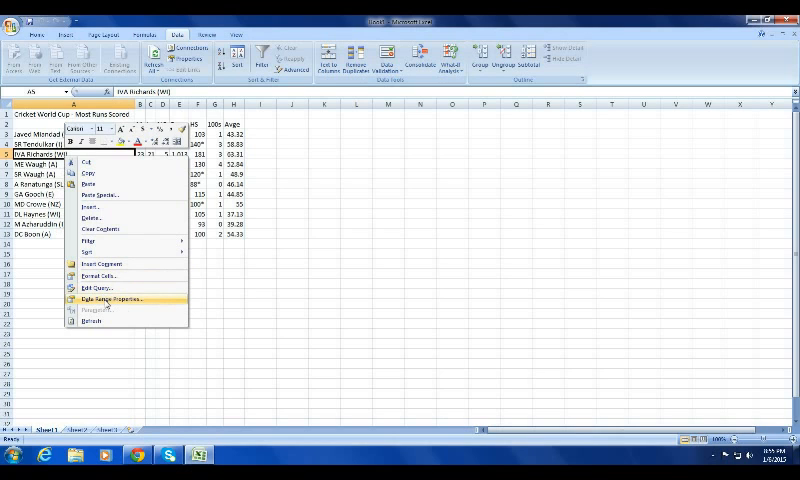
pyautogui.click(114, 298)
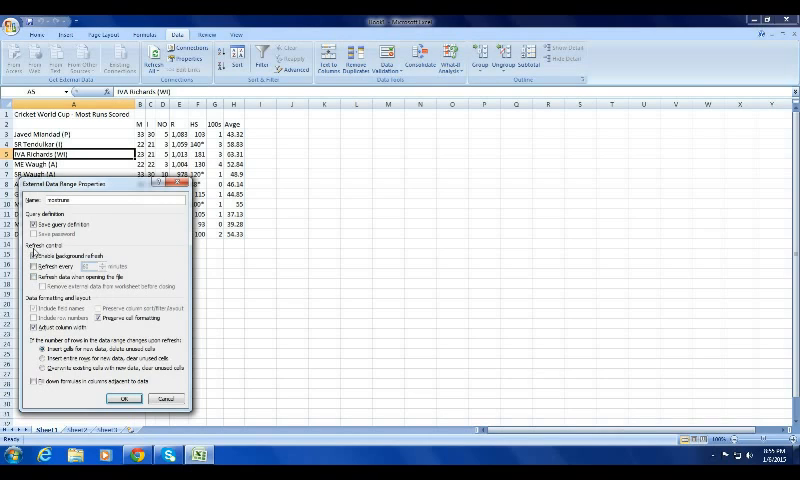
# Step: Enable Refresh every 15 minutes for the imported range and confirm
pyautogui.click(42, 264)
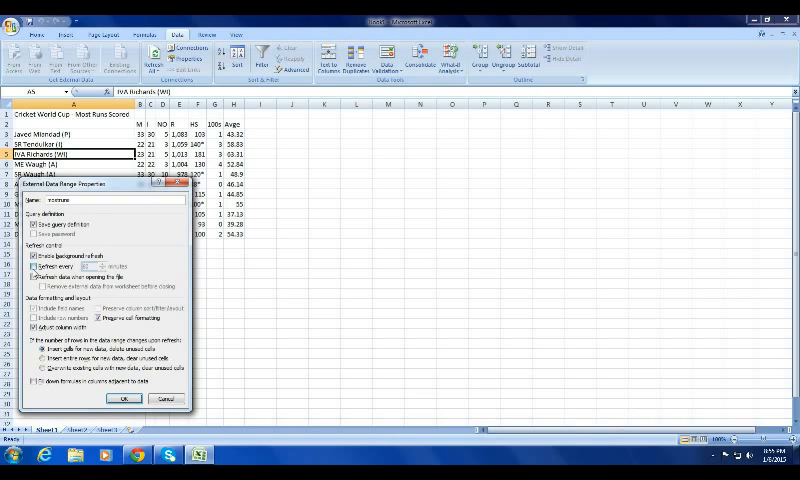
pyautogui.click(40, 276)
pyautogui.write('15')
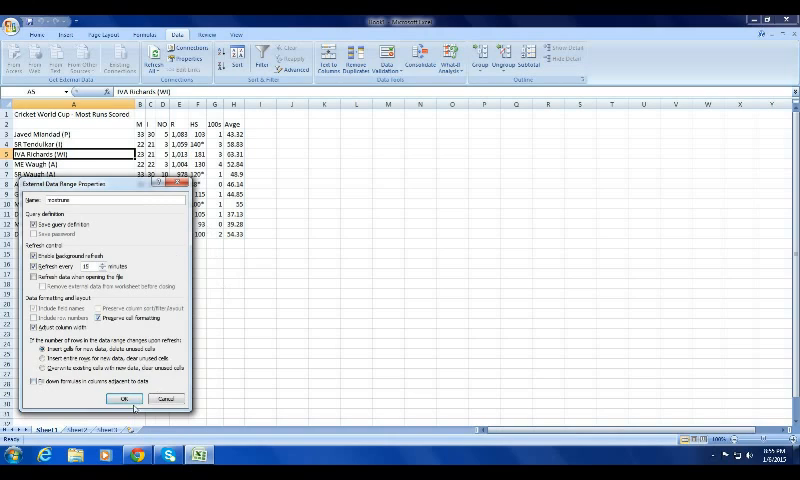
pyautogui.click(130, 400)
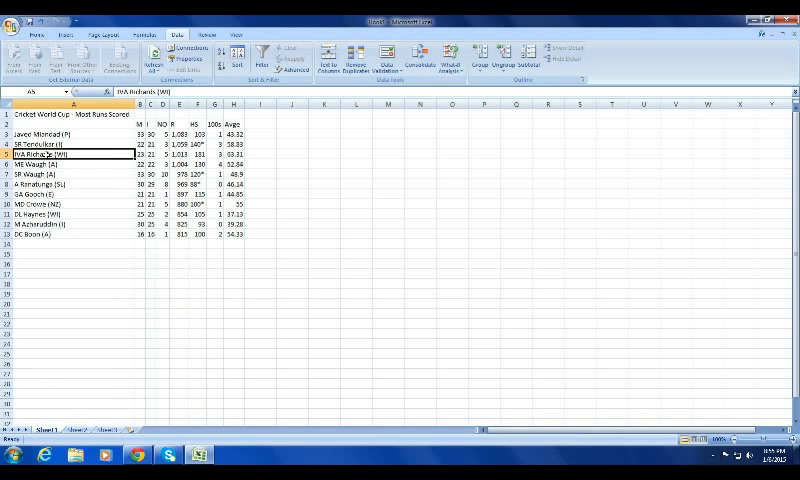
pyautogui.rightClick(70, 154)
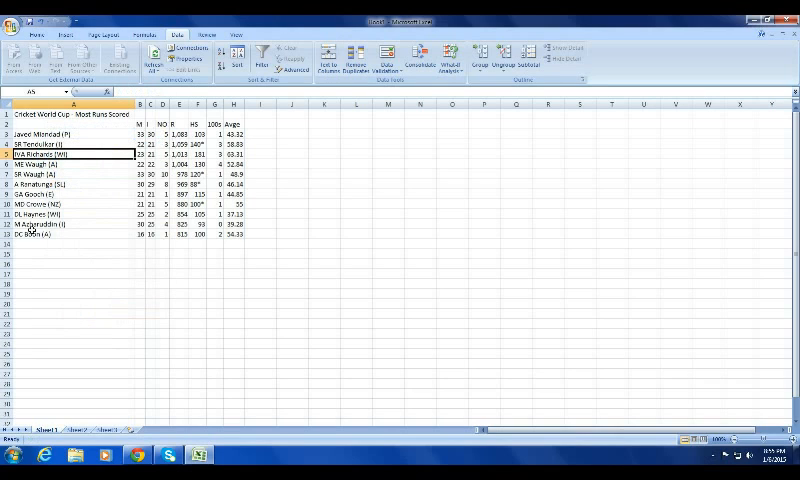
pyautogui.moveTo(106, 208)
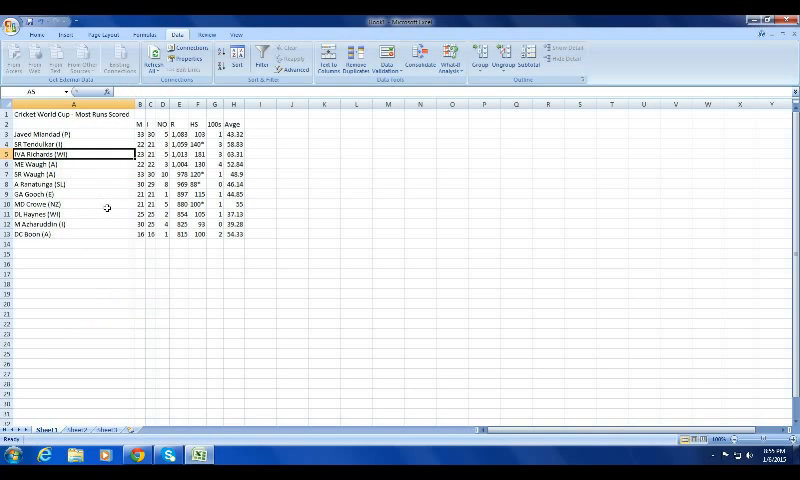
pyautogui.moveTo(112, 208)
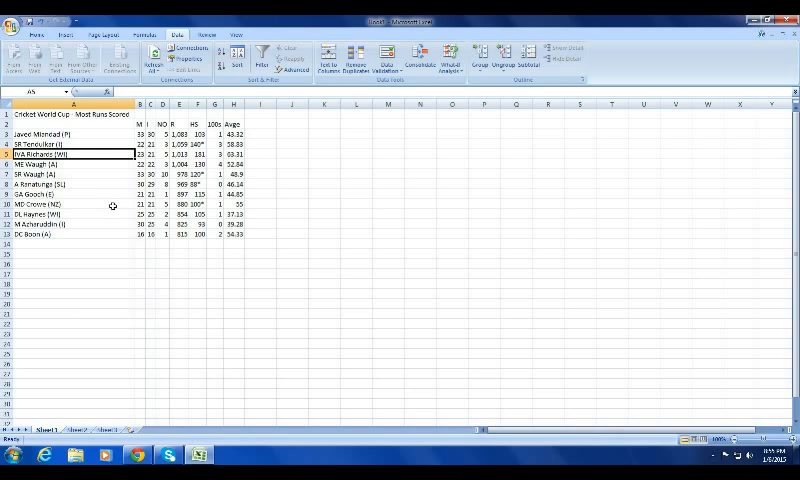